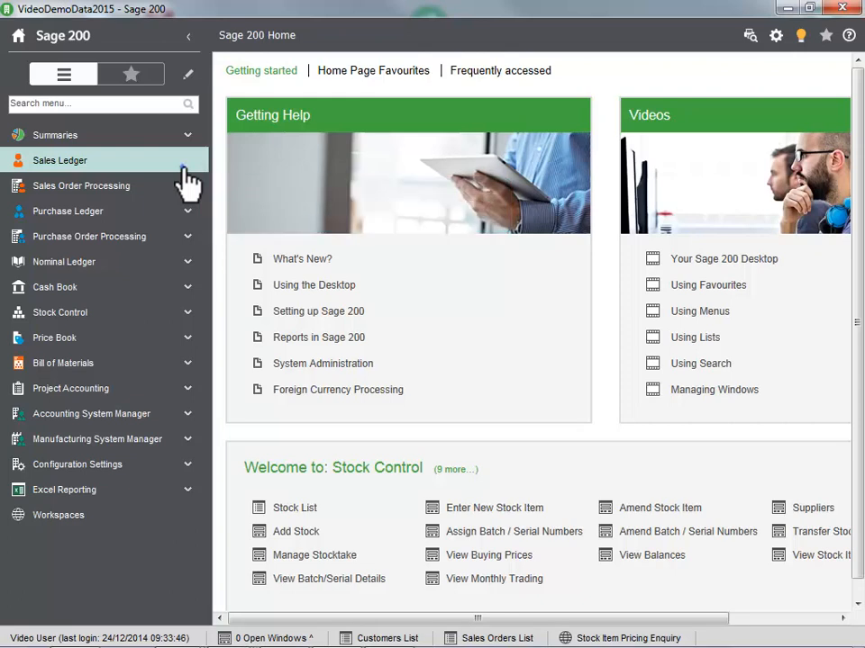
Open Customers List under Sales Ledger and search the menu for 'stock item'.
click(61, 159)
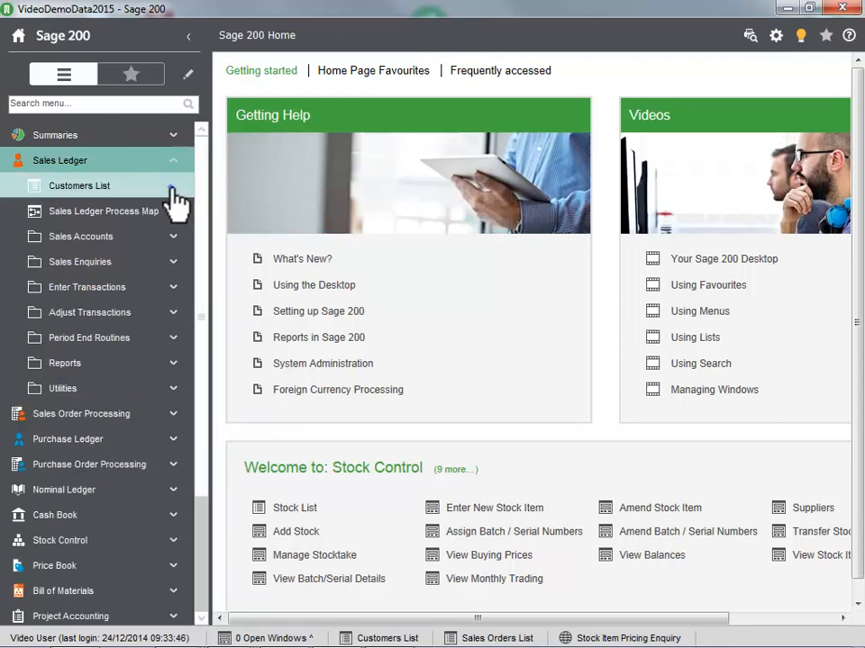
click(79, 185)
text(s)
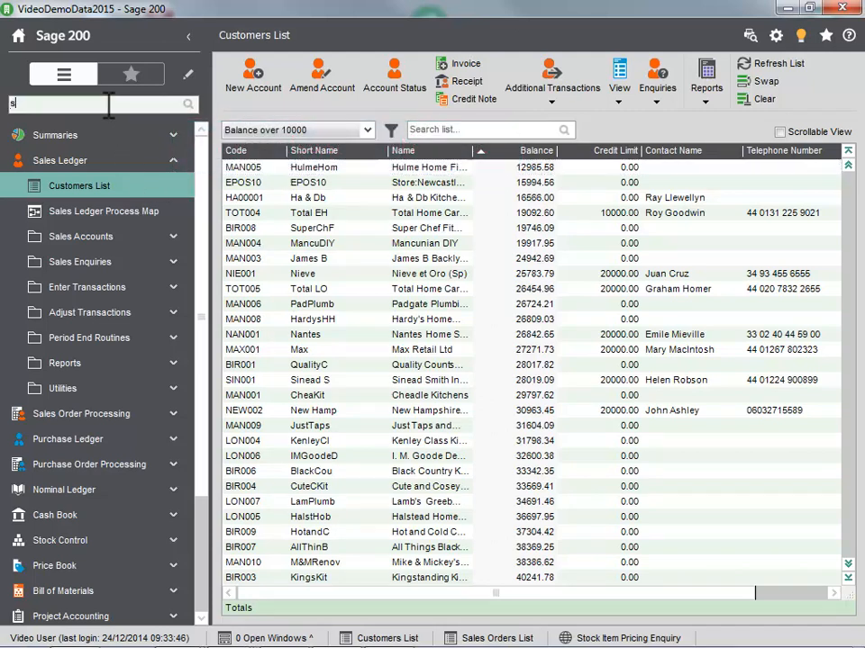
text(tock item)
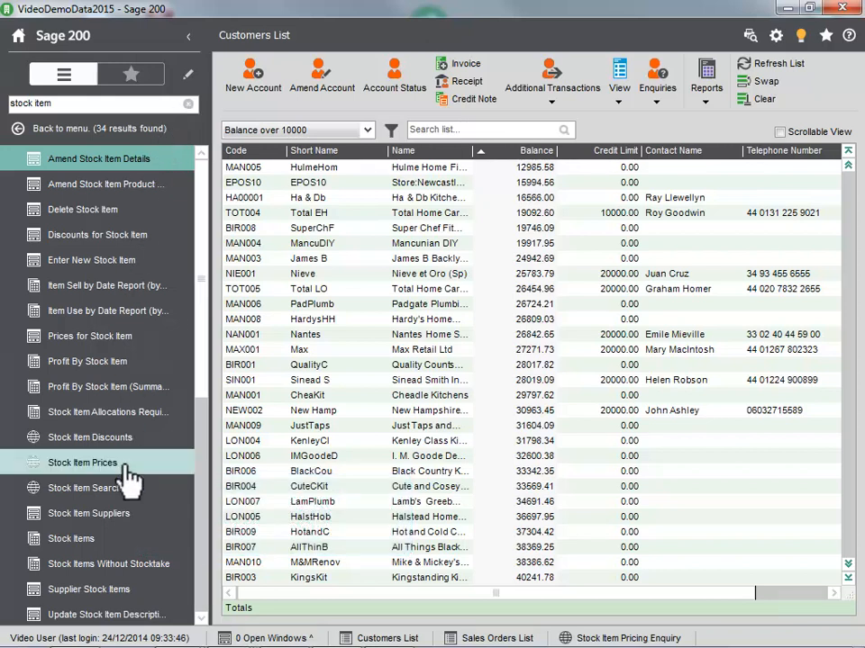
Open Stock Item Prices from the search results and show the Favourites panel.
click(83, 461)
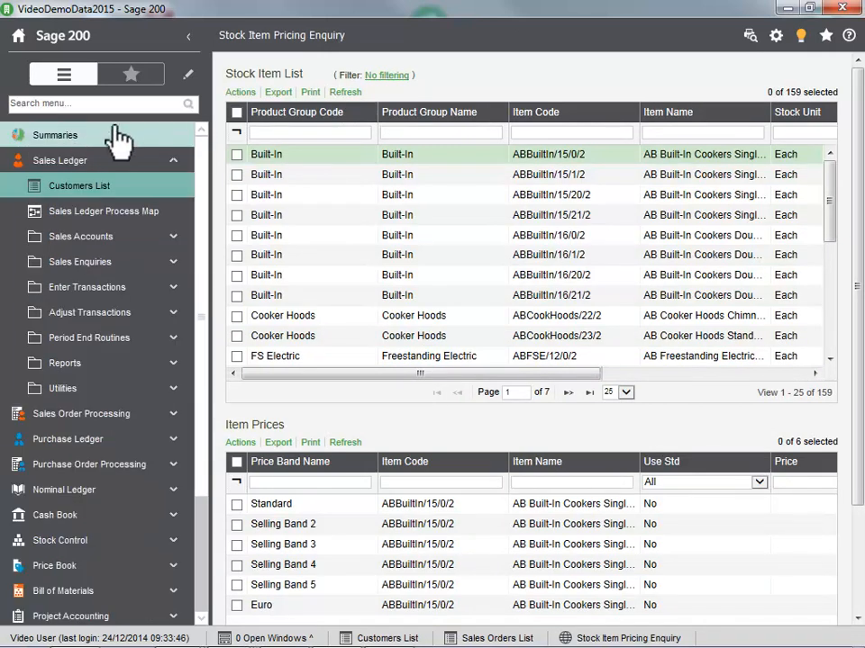
click(129, 74)
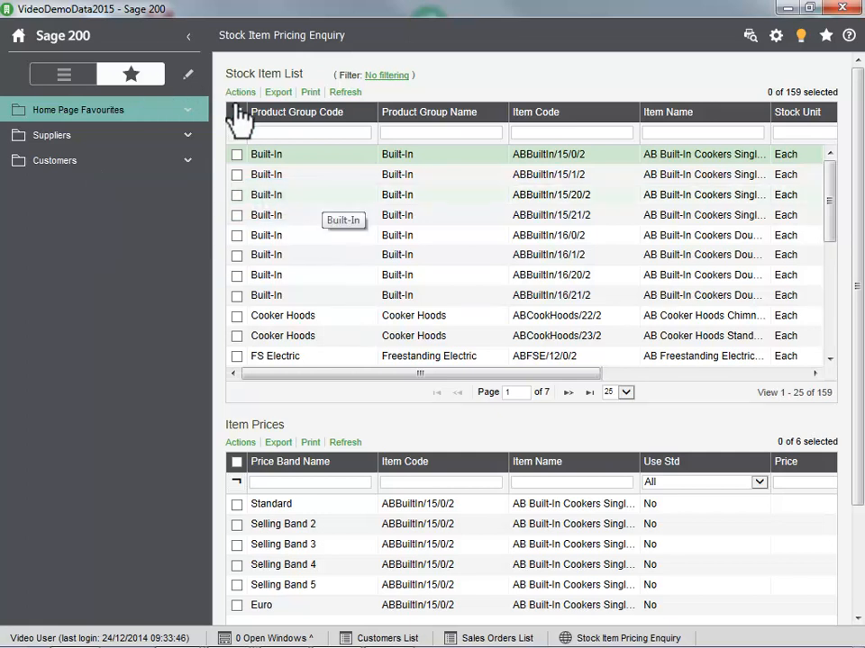
click(389, 637)
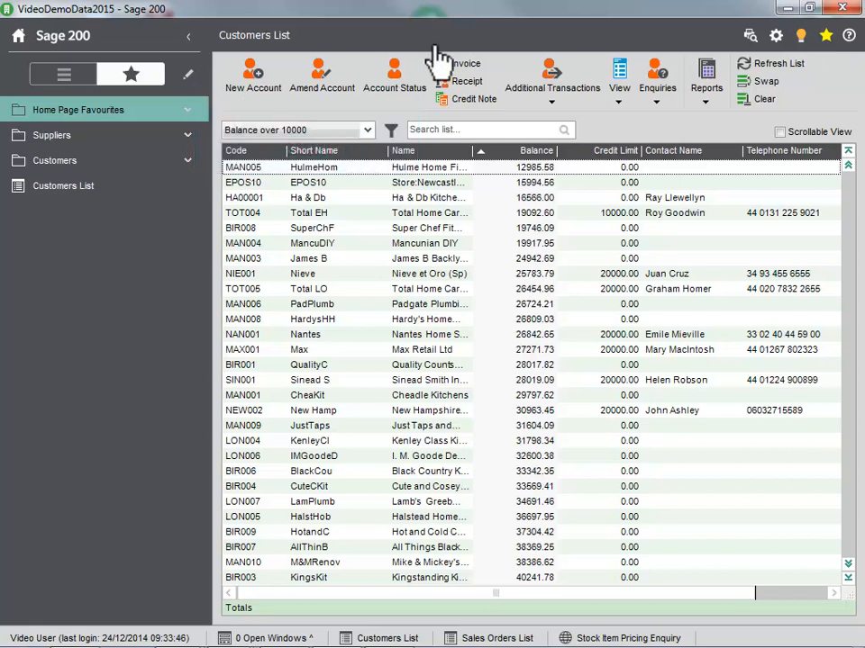
Edit favourites to move Customers List into Home Page Favourites and expand that group.
click(130, 74)
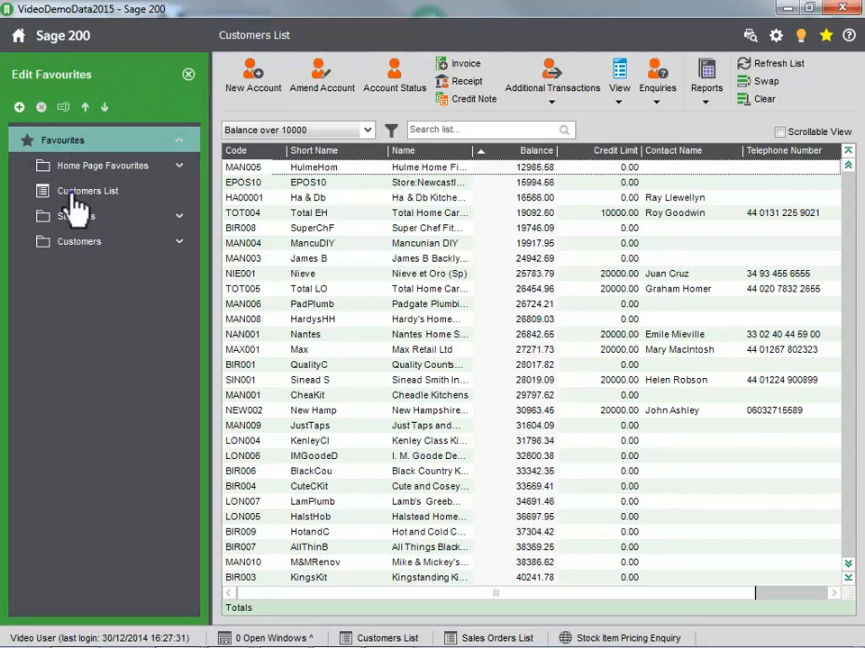
click(103, 166)
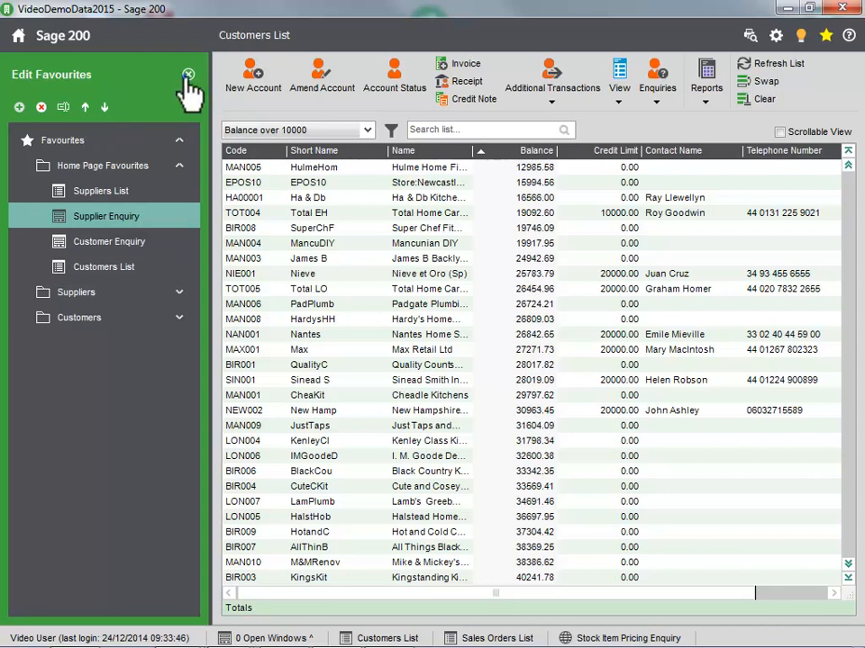
click(187, 74)
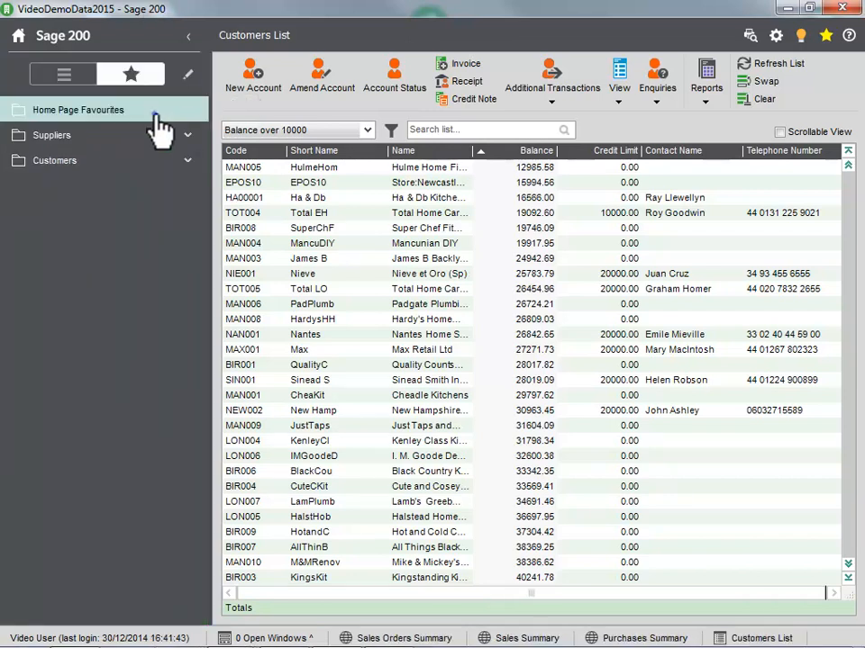
click(79, 110)
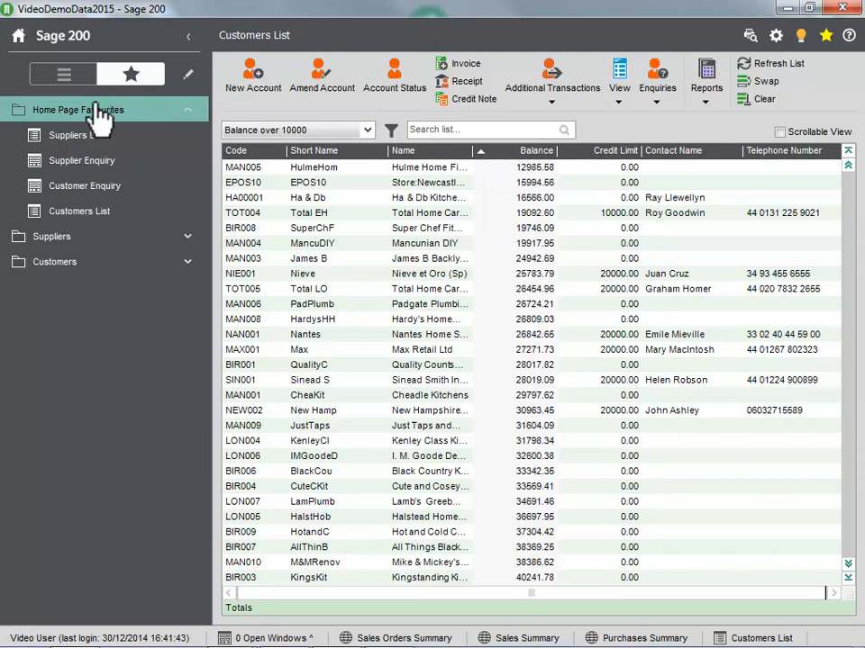
click(63, 73)
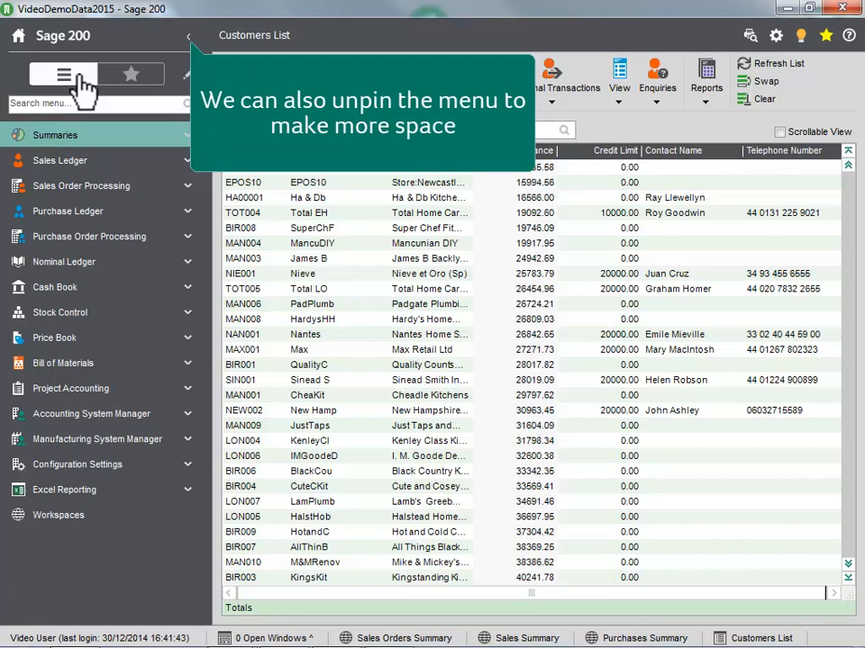
Unpin the navigation menu and go back to the Home page.
click(63, 74)
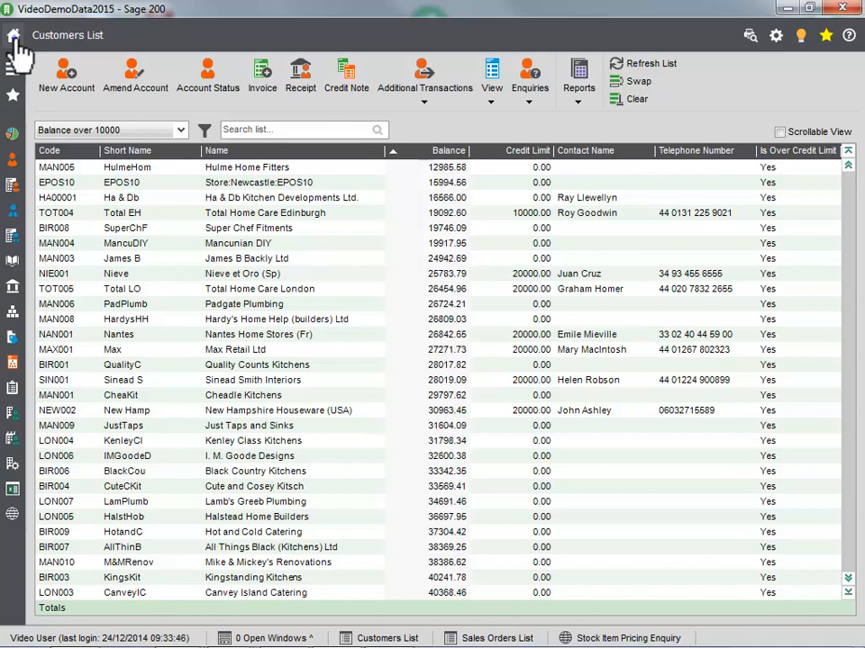
click(15, 39)
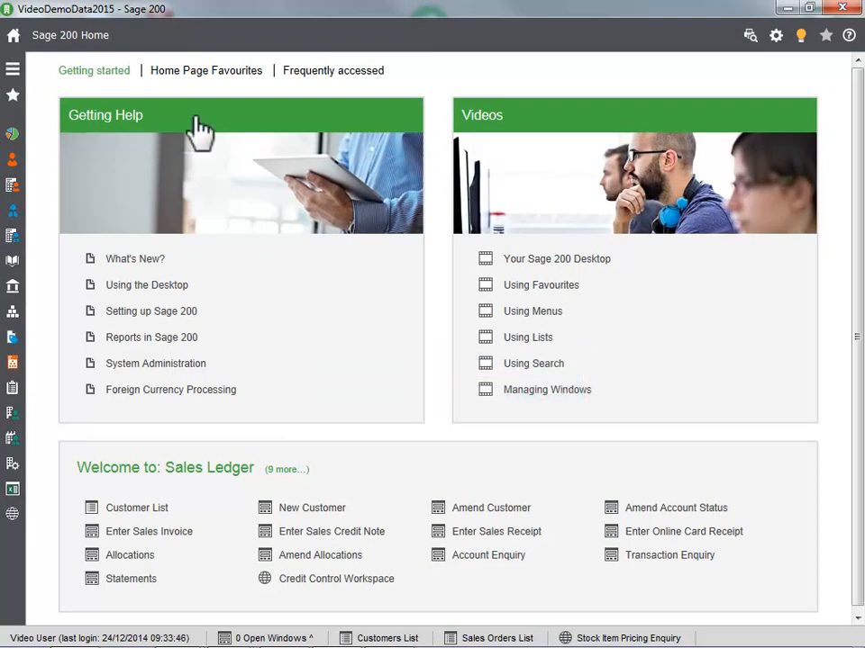
Switch the welcome section to Stock Control and show the Home Page Favourites tiles.
click(285, 469)
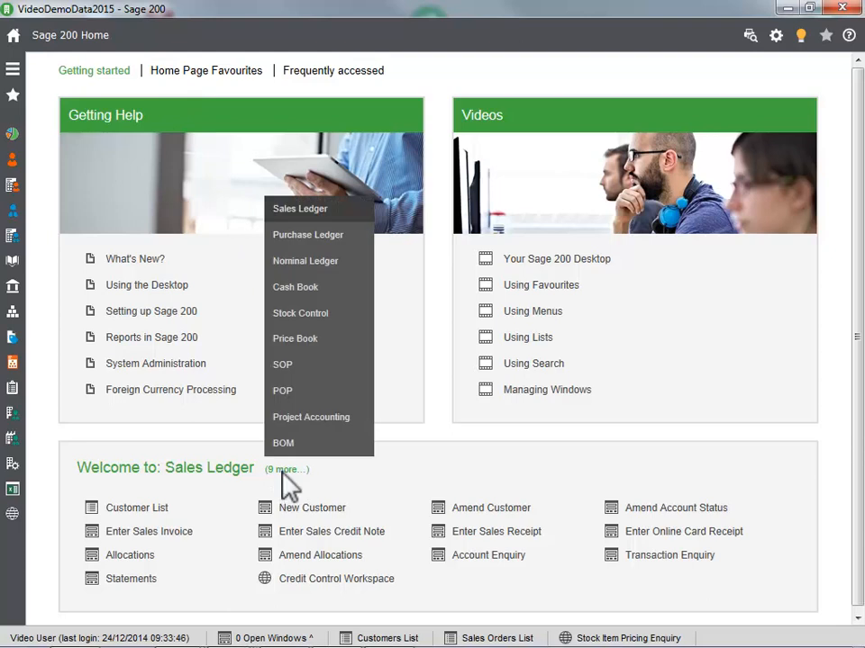
click(299, 313)
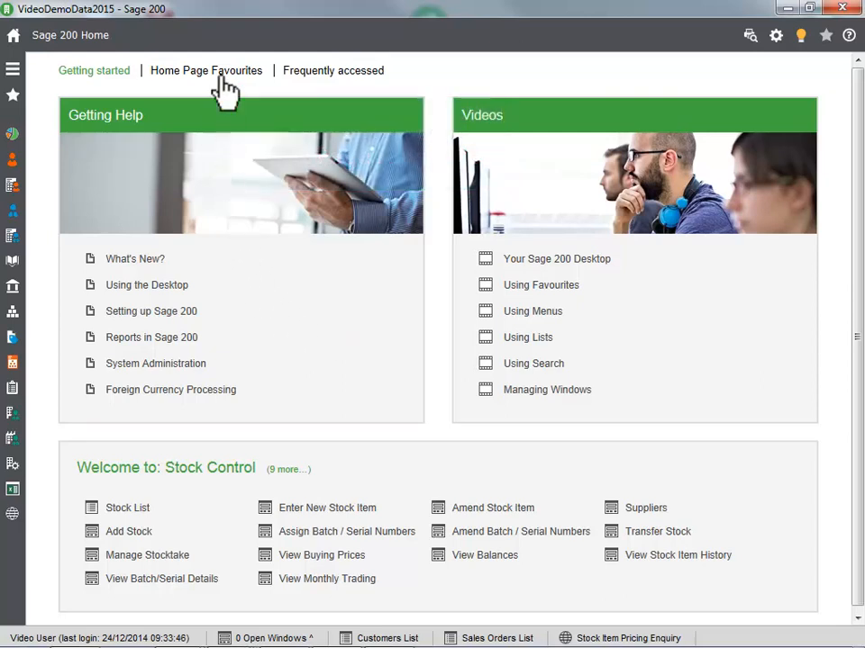
click(205, 70)
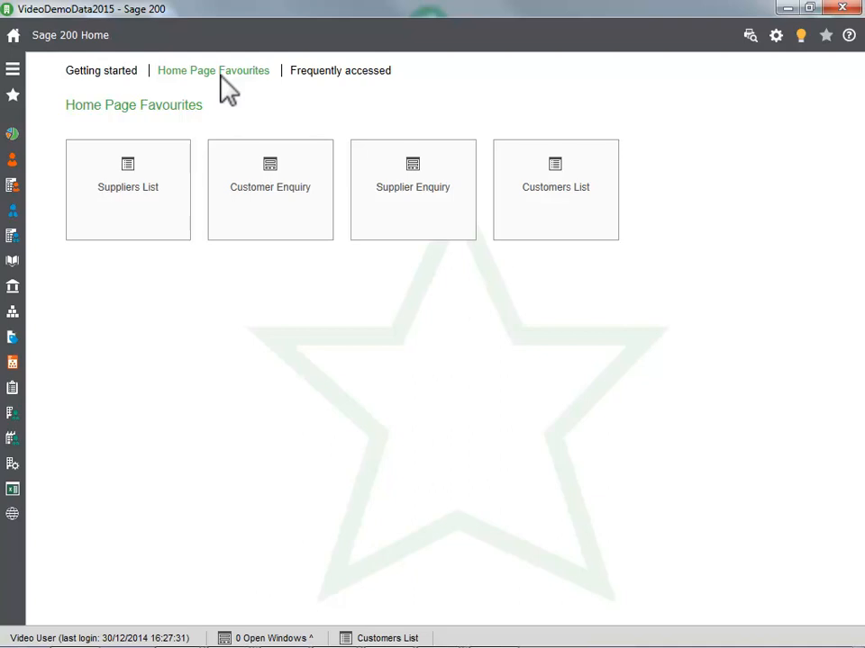
mouse_move(13, 93)
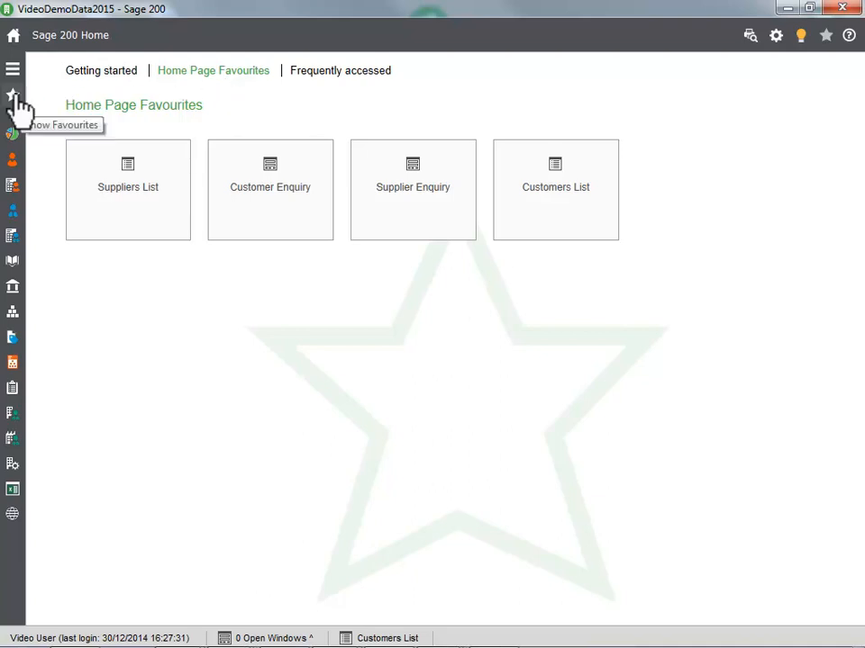
click(12, 94)
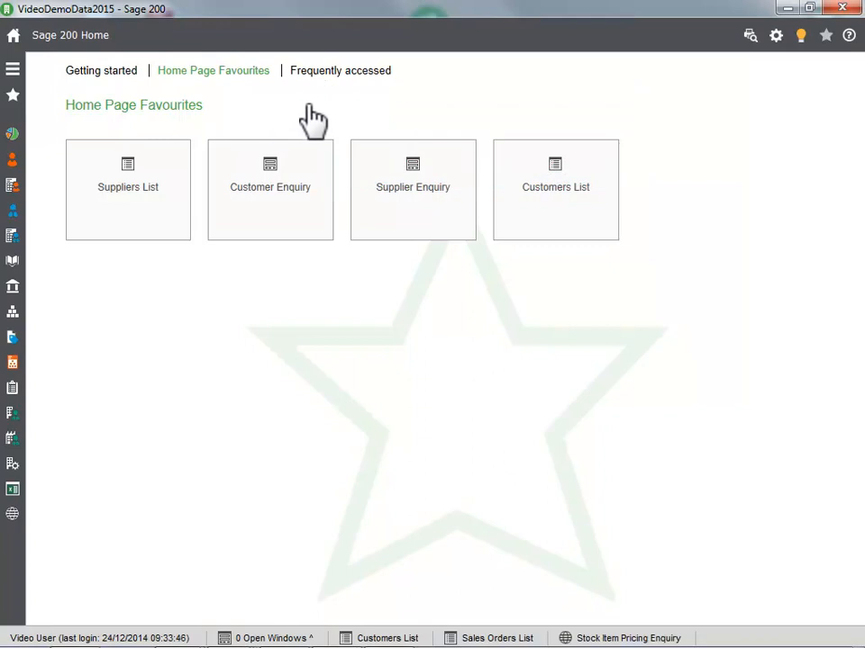
Show the Frequently Accessed tiles on the Home page and check the open windows list.
click(339, 70)
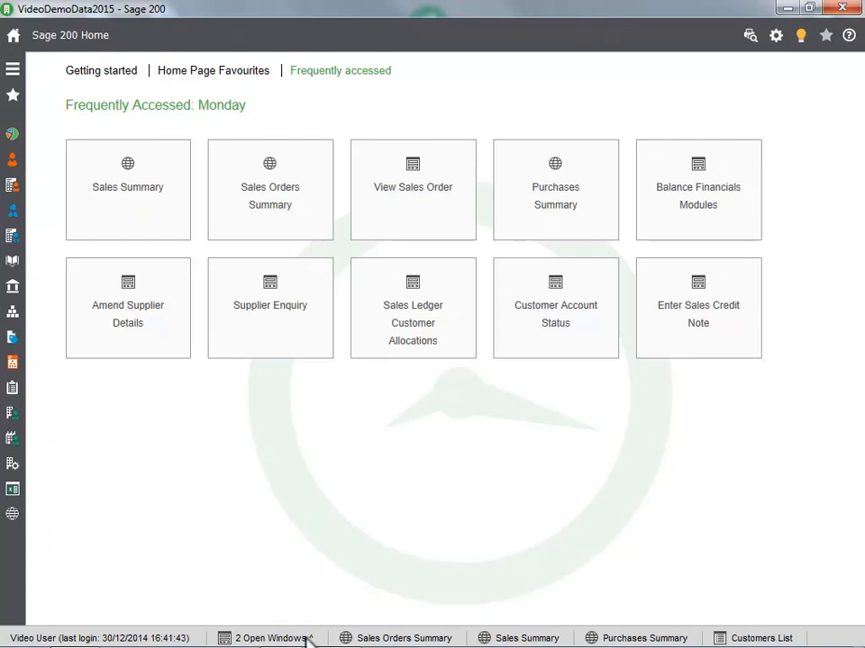
click(270, 638)
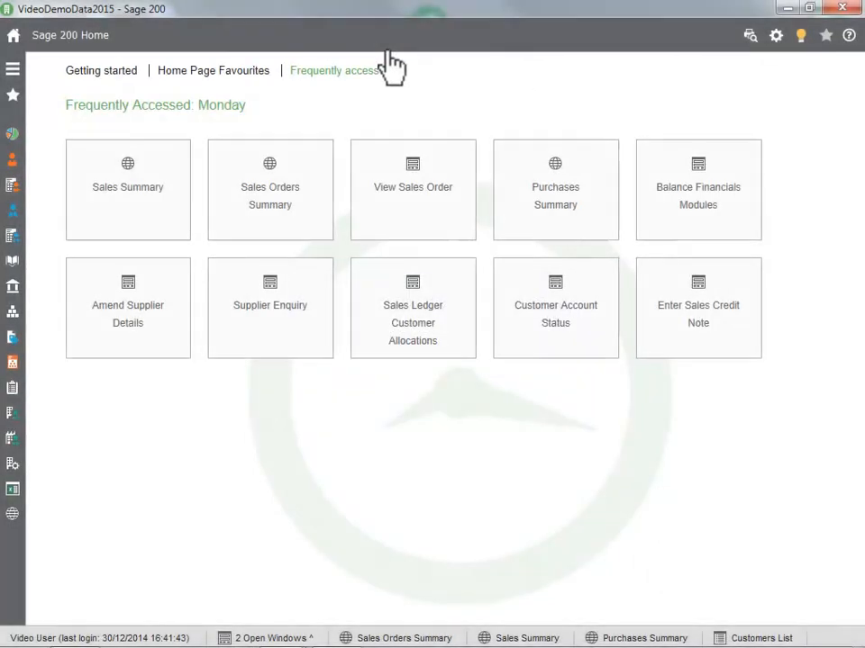
Expand Sales Ledger from the navigation menu and bring up the Purchases Summary dashboard.
click(13, 68)
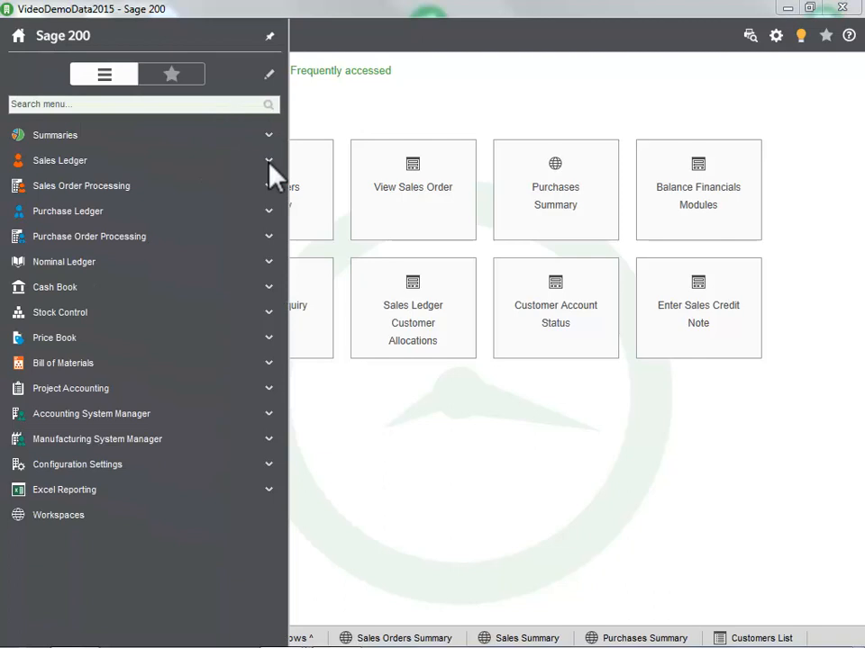
click(62, 160)
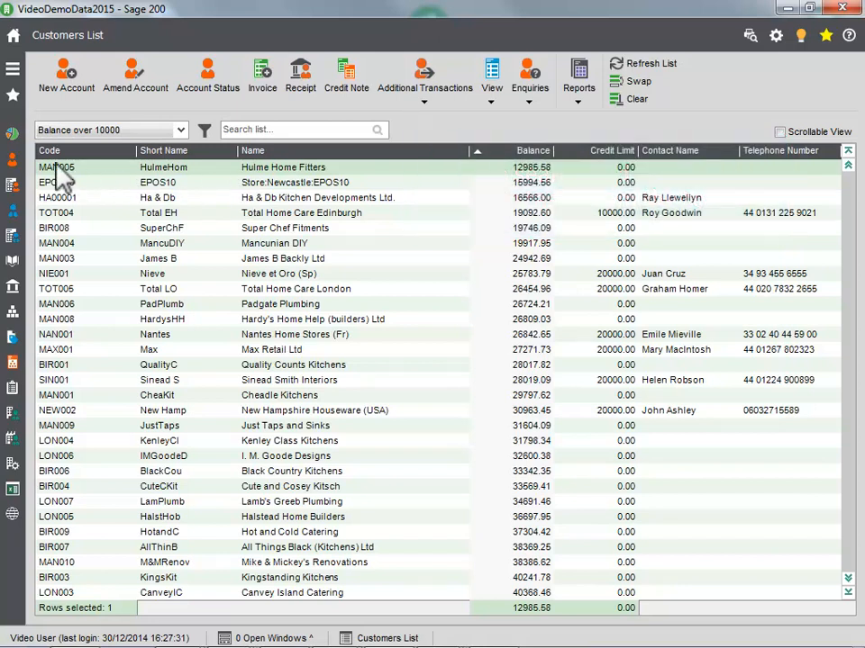
click(15, 69)
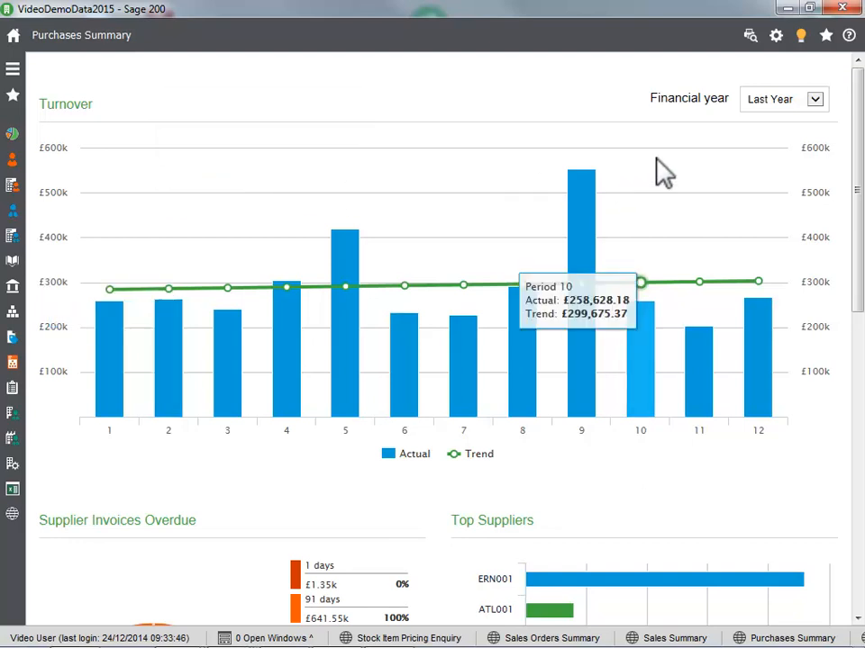
mouse_move(403, 351)
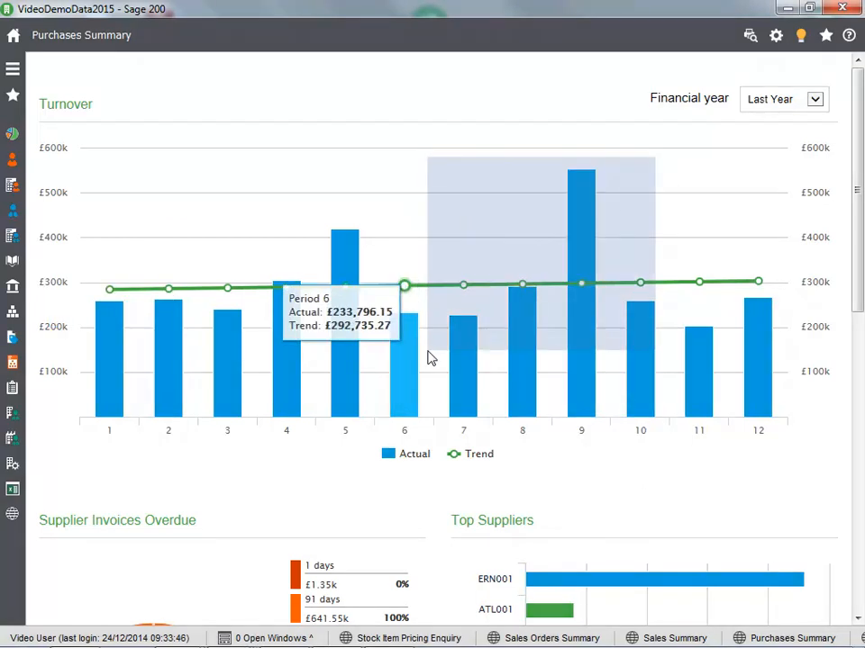
Zoom the Turnover chart into periods 6–11 and scroll to Suppliers Owed The Most.
drag(429, 159, 652, 360)
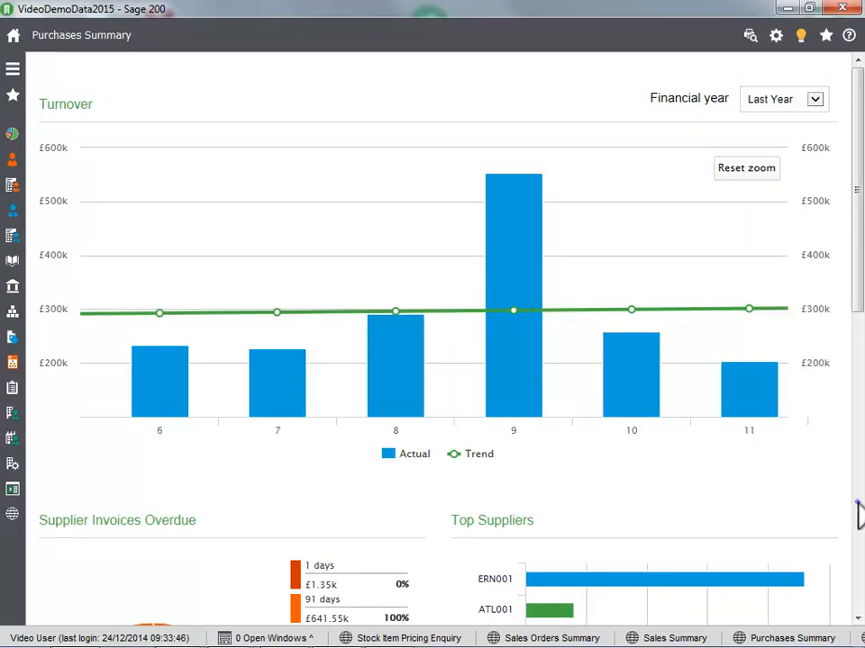
scroll(down, 3)
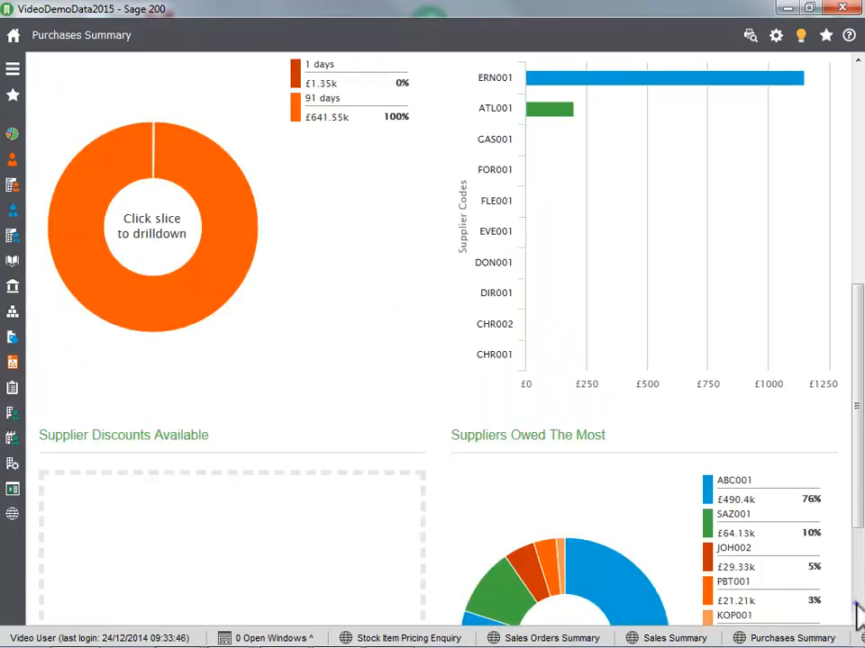
scroll(down, 3)
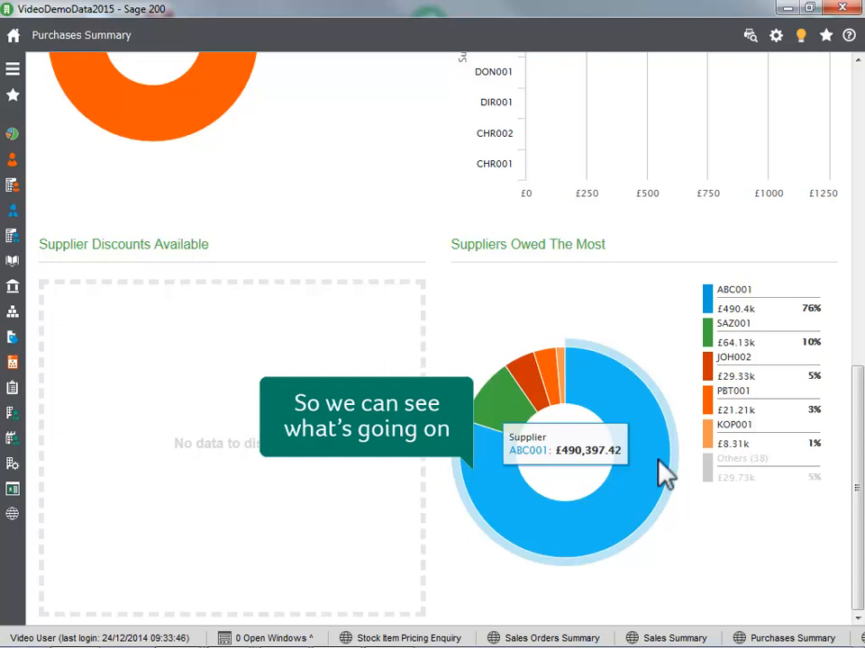
mouse_move(621, 472)
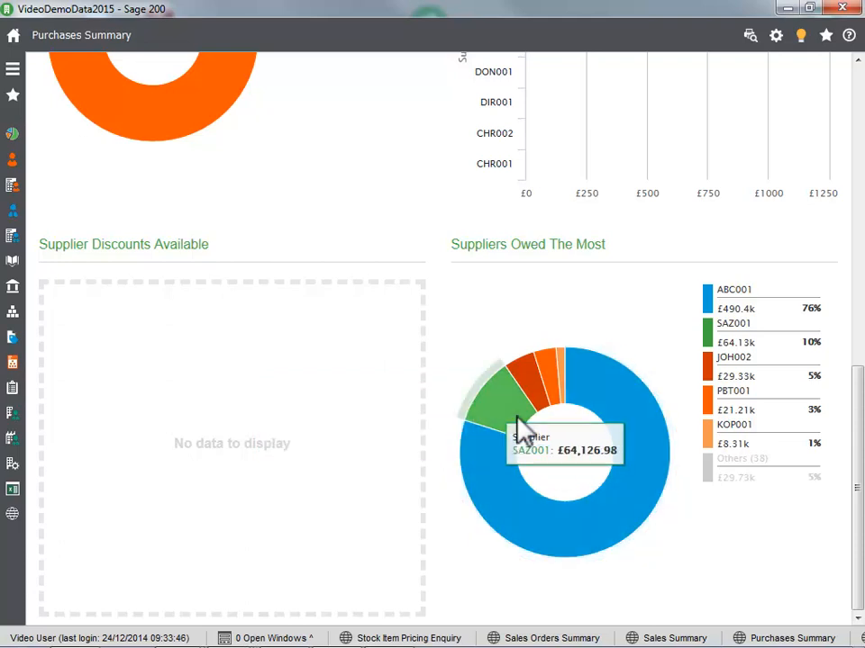
click(13, 69)
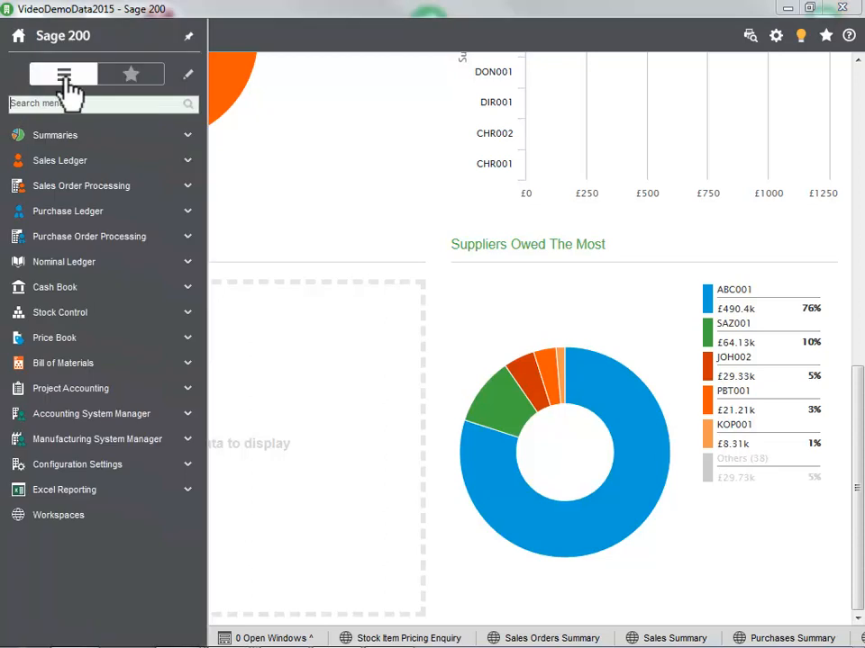
Expand Nominal Ledger in the full module list and open its Process Map.
click(65, 261)
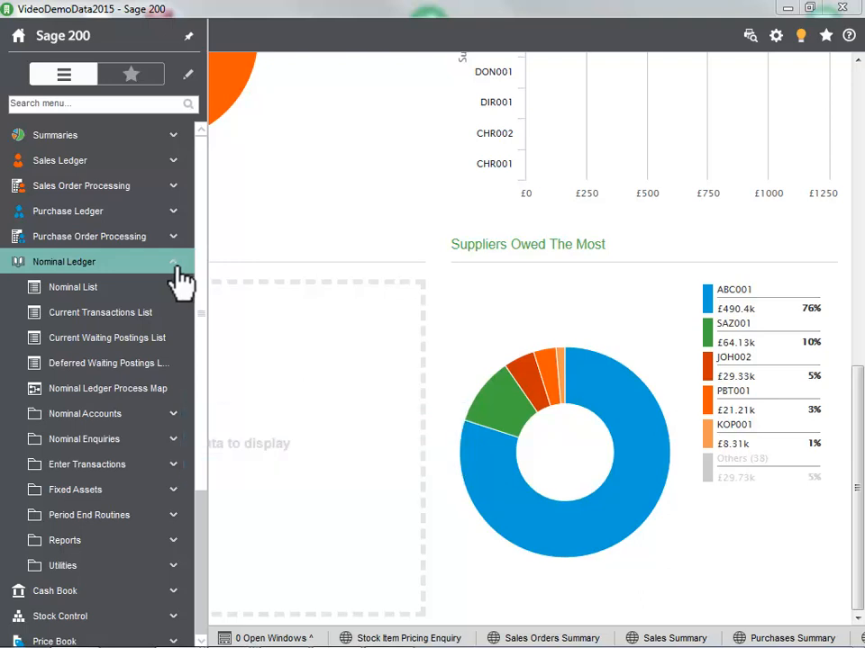
click(109, 389)
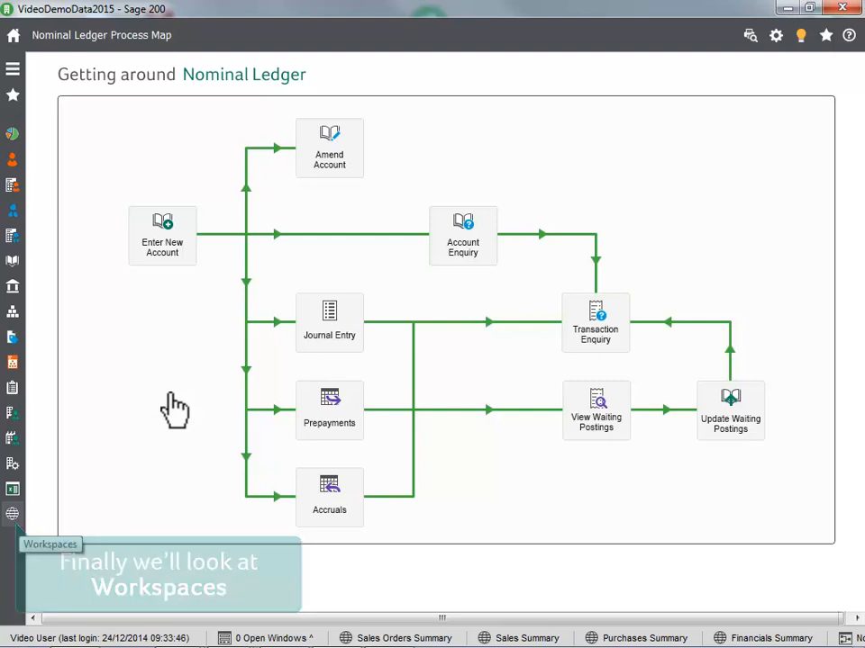
Open the Sales Ledger Customer Account Enquiry workspace, then return to the Home page.
click(13, 514)
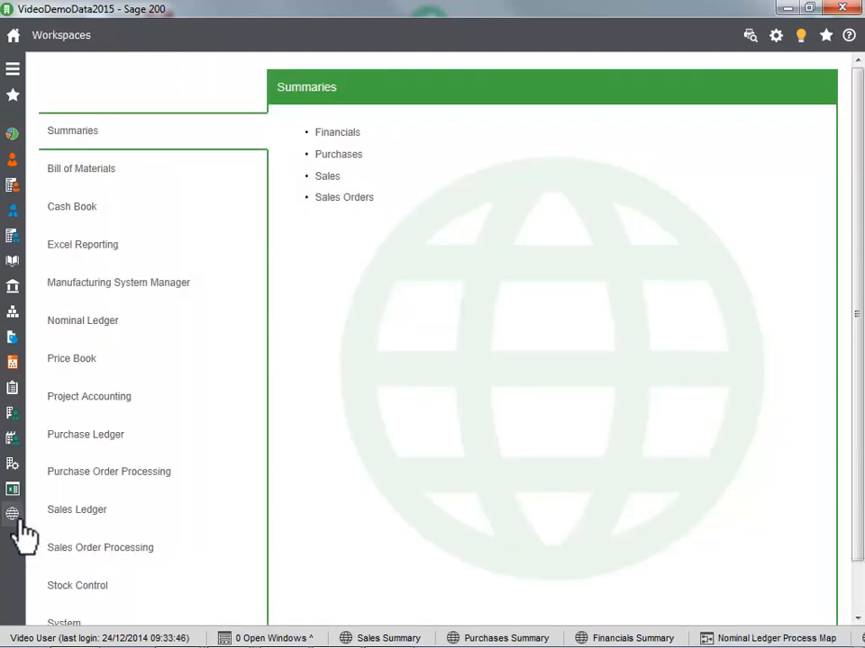
mouse_move(178, 530)
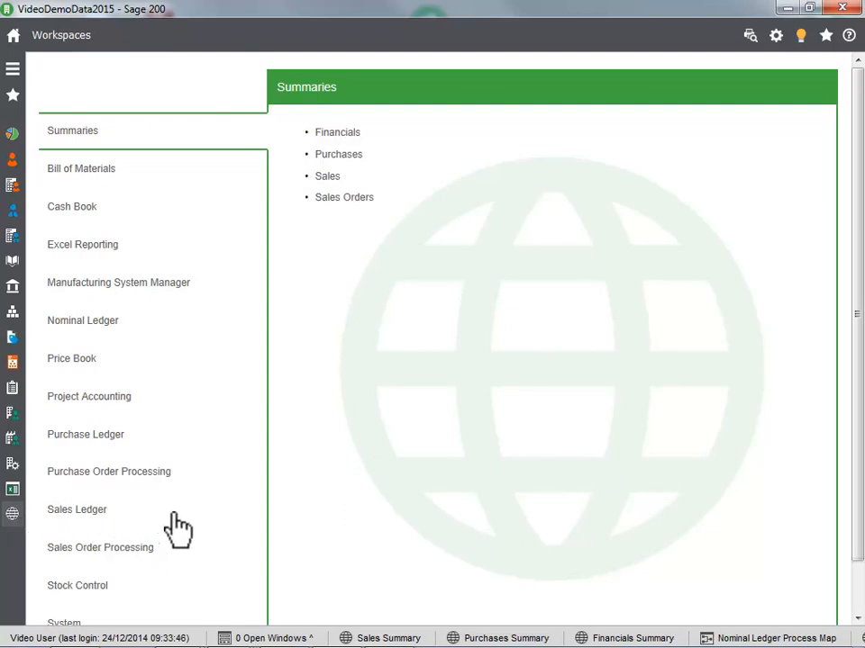
click(76, 508)
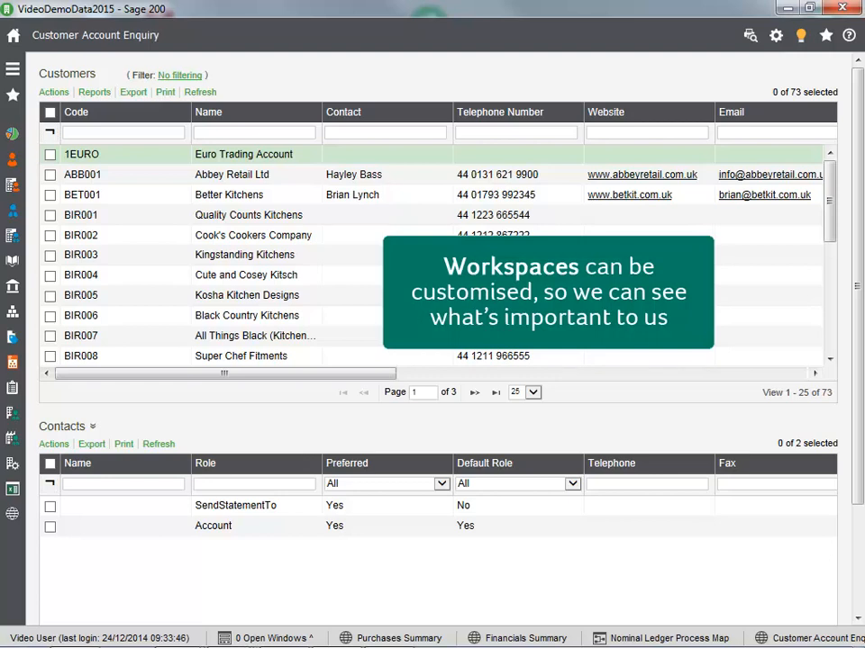
click(12, 34)
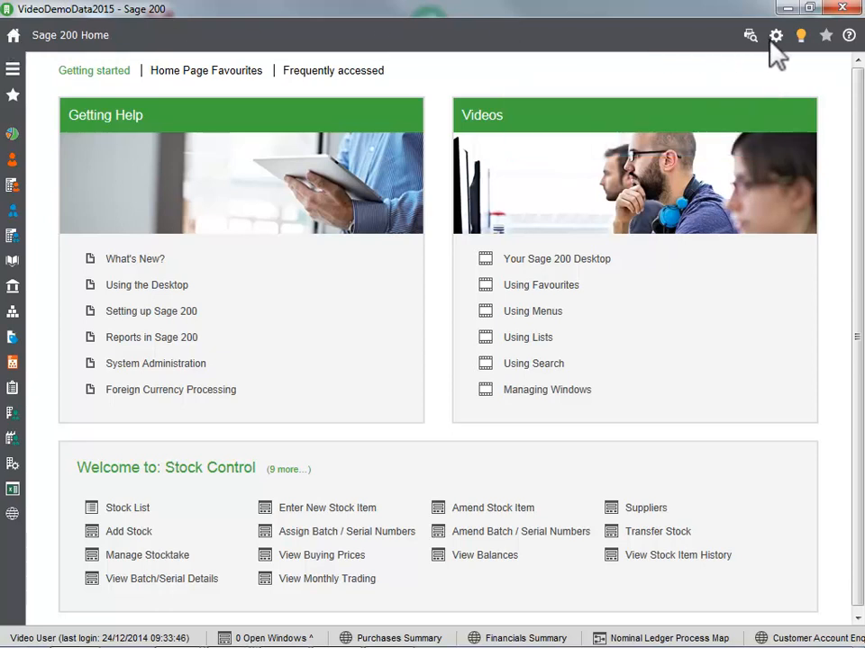
Change the desktop theme via Settings > Preferences, then open the Customers List.
click(774, 36)
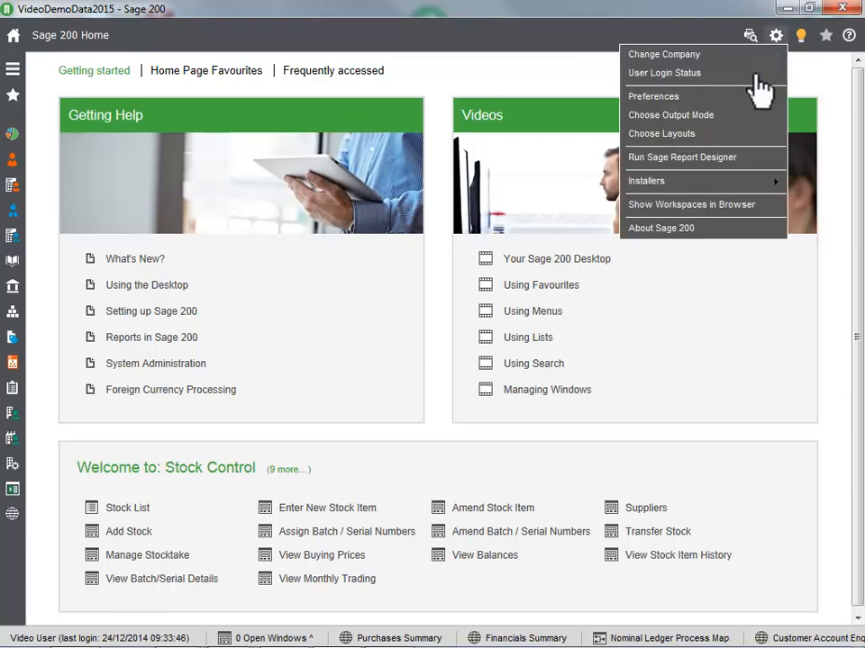
click(652, 97)
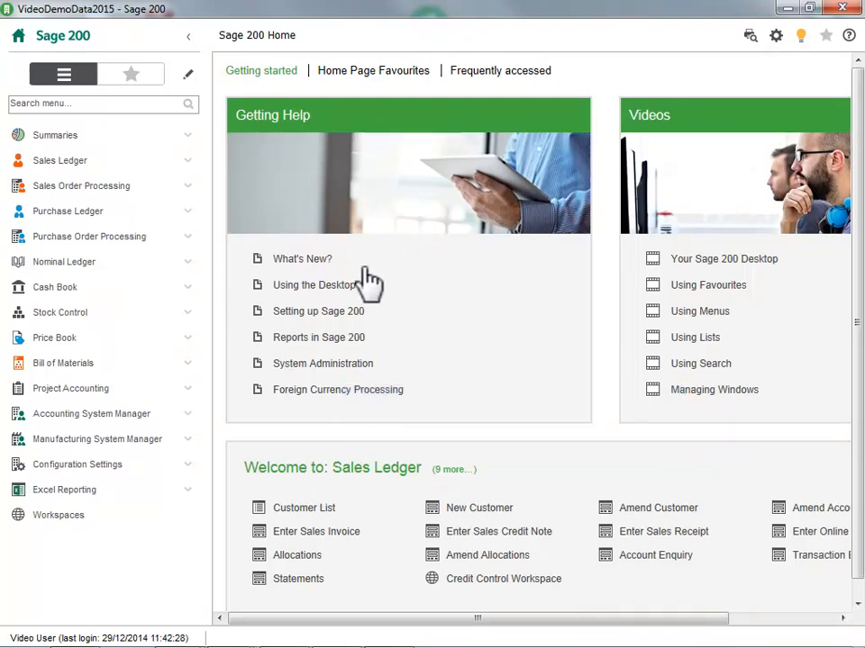
click(303, 508)
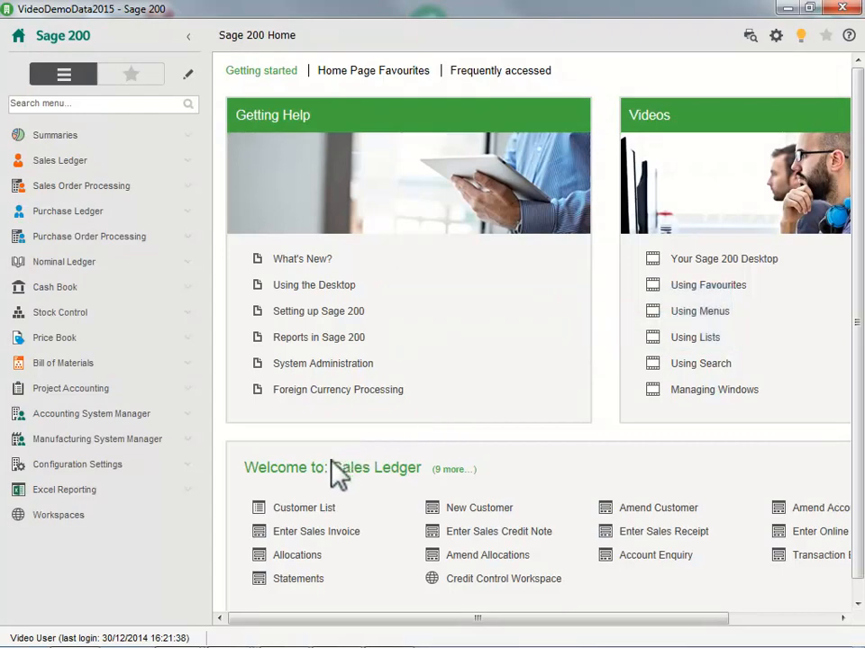
click(303, 508)
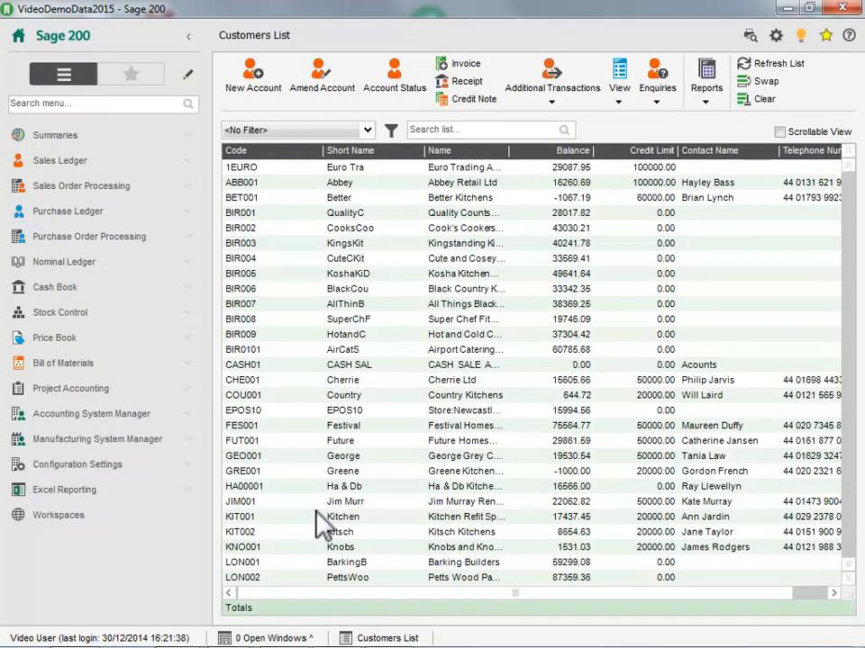